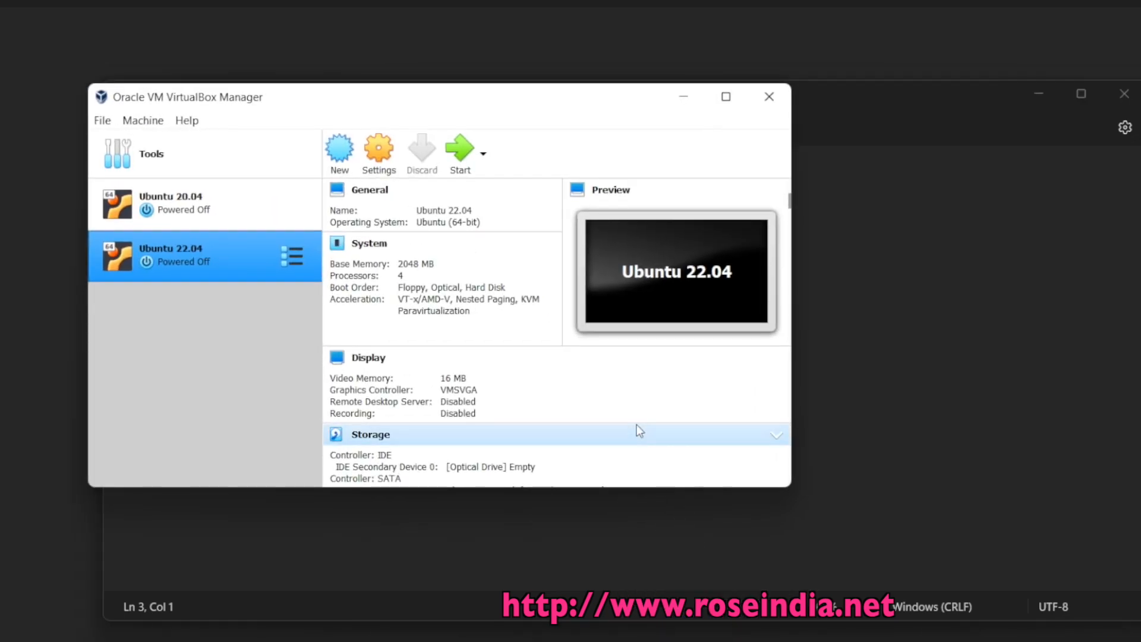
mouse_move(218, 273)
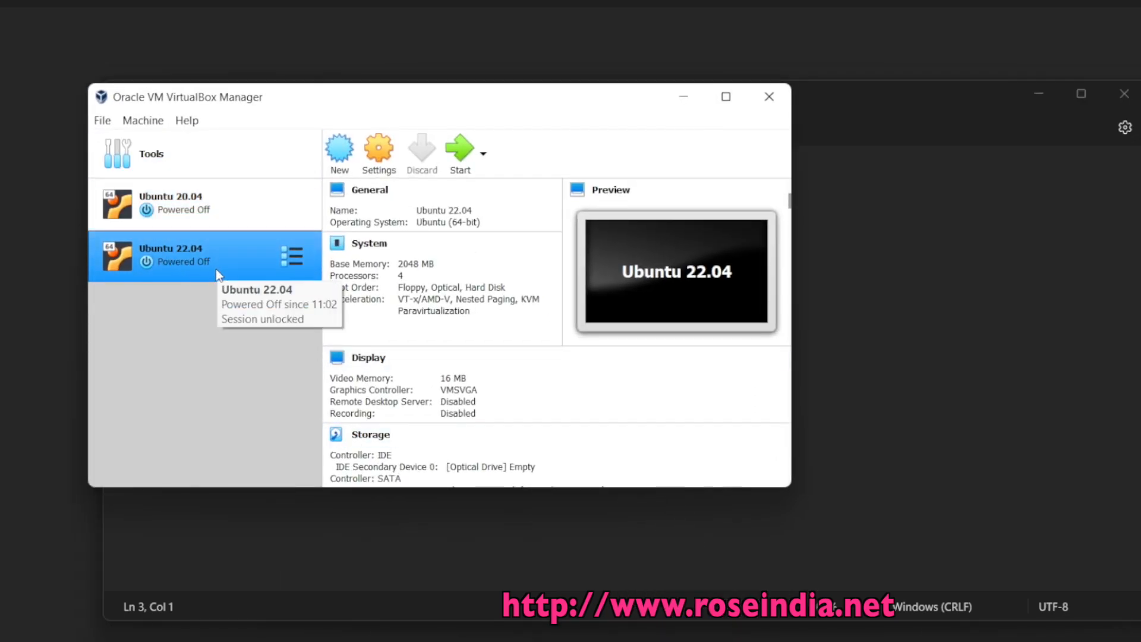
mouse_move(195, 261)
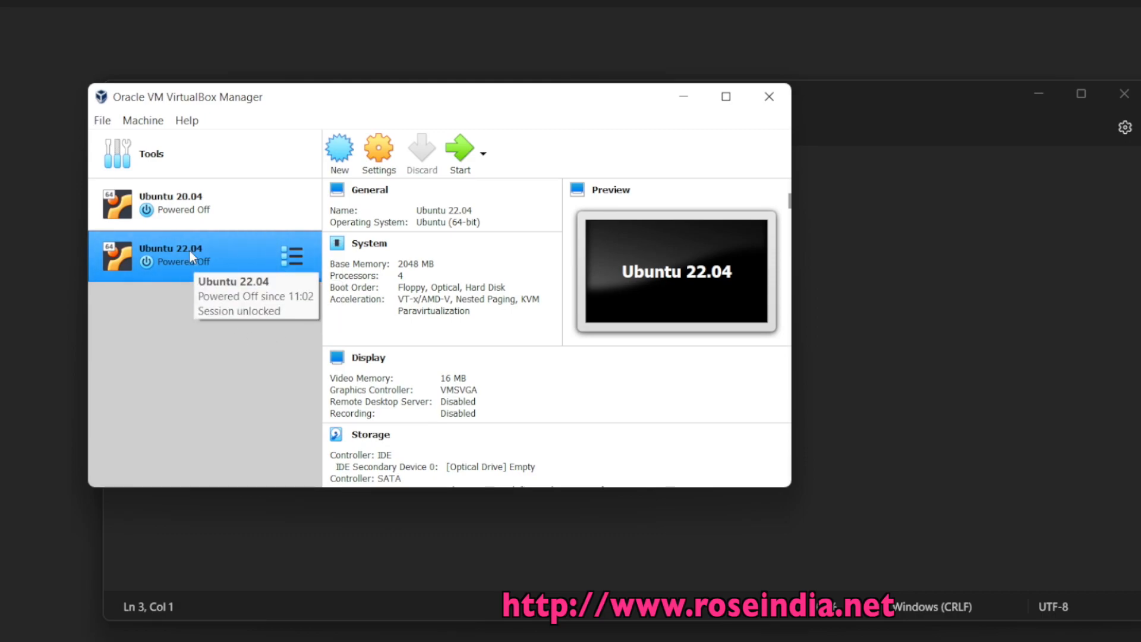
mouse_move(295, 312)
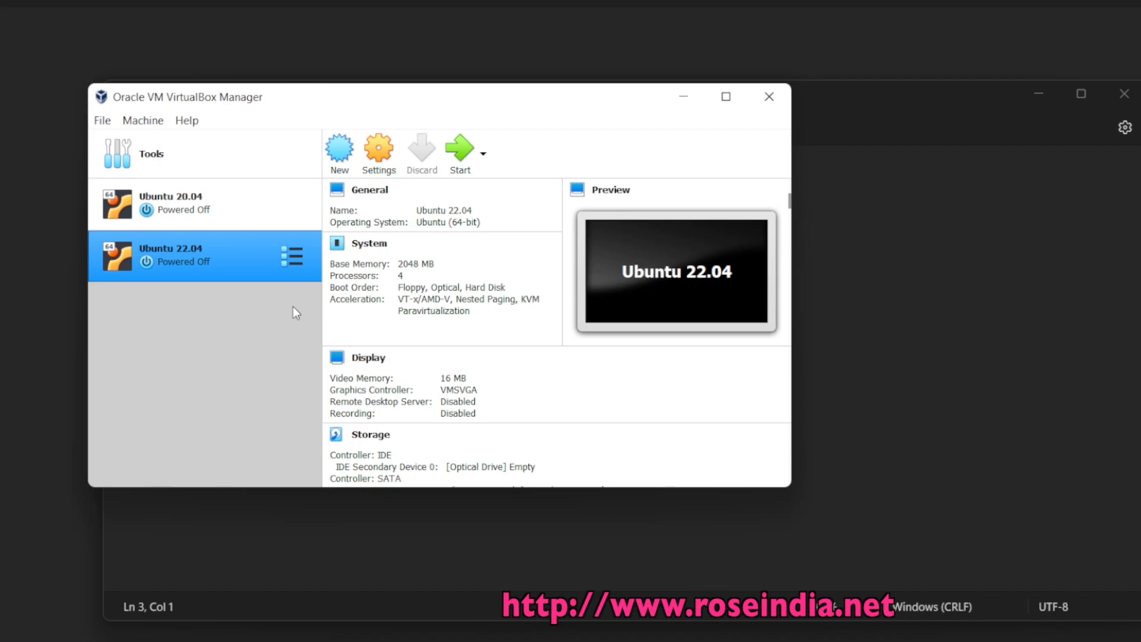
- Start an appliance export of Ubuntu 22.04 and retarget the save path to D:\backups\Ubuntu 22.04.ova
click(102, 120)
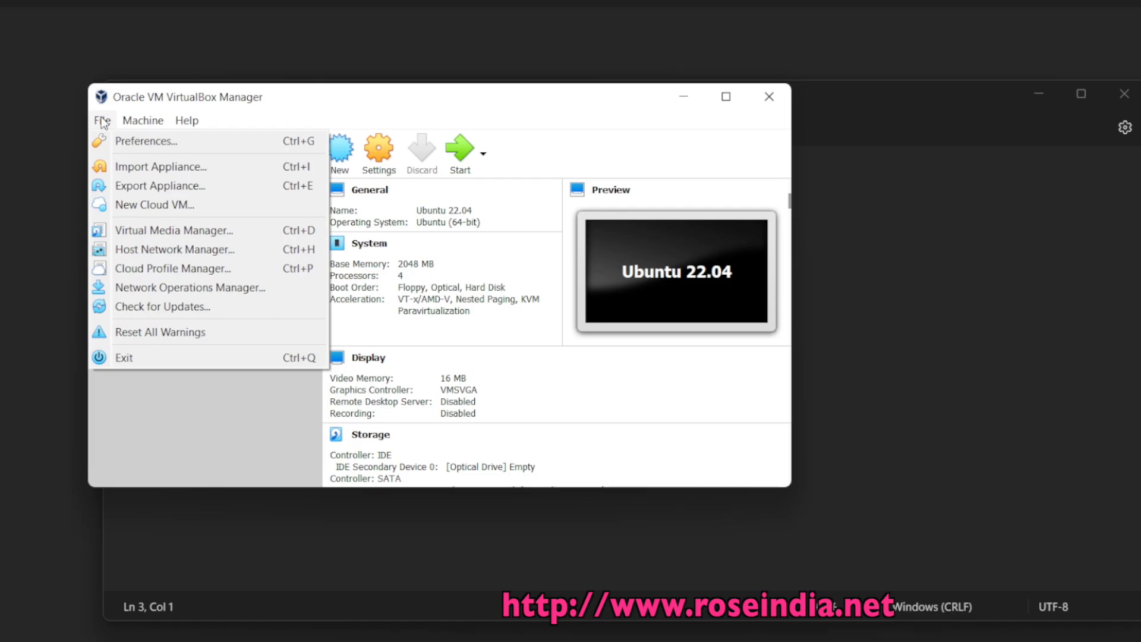
mouse_move(160, 186)
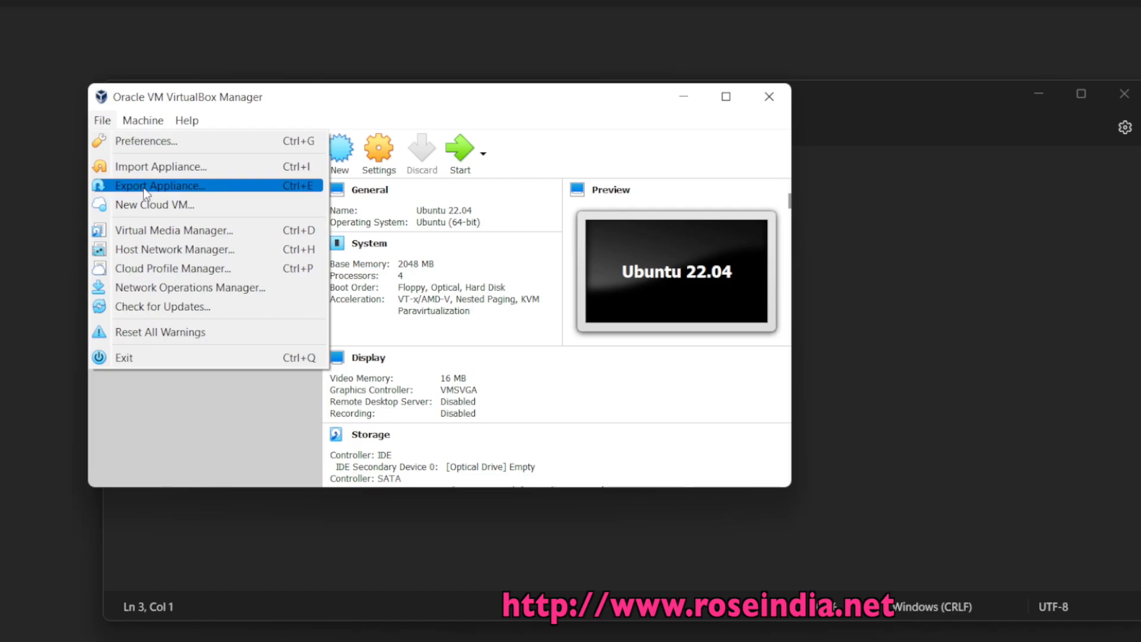
mouse_move(159, 192)
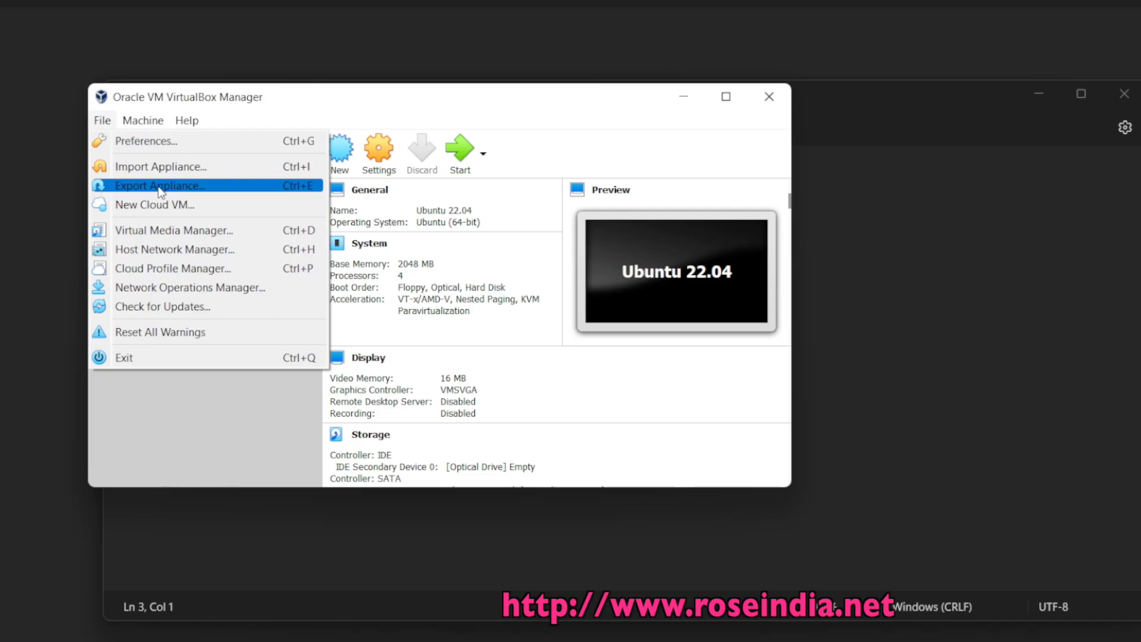
click(160, 186)
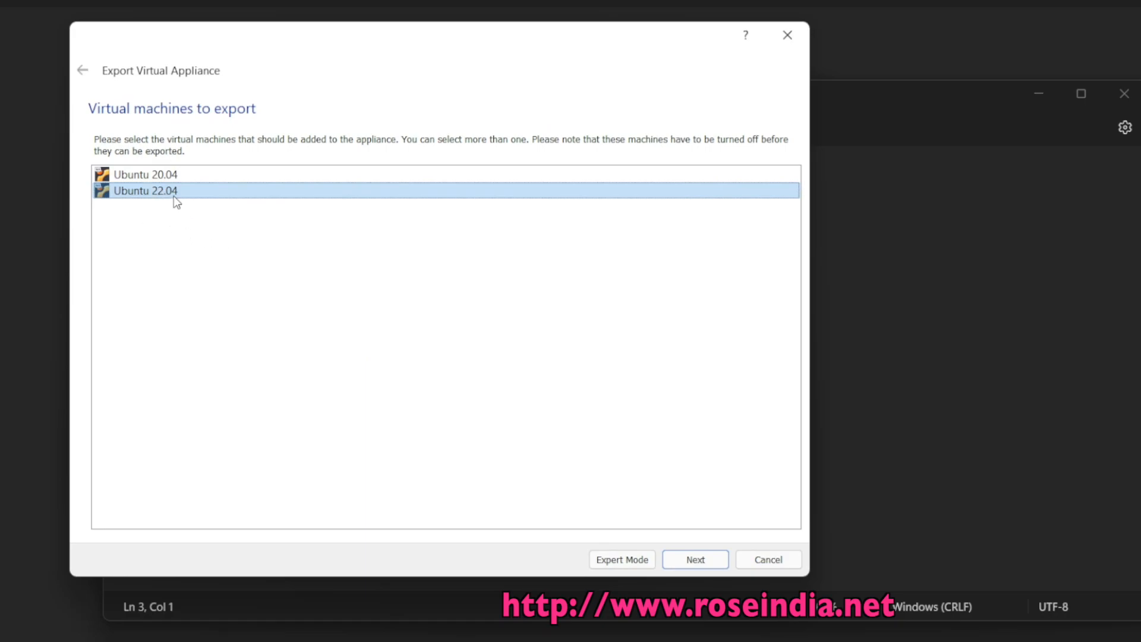
click(694, 558)
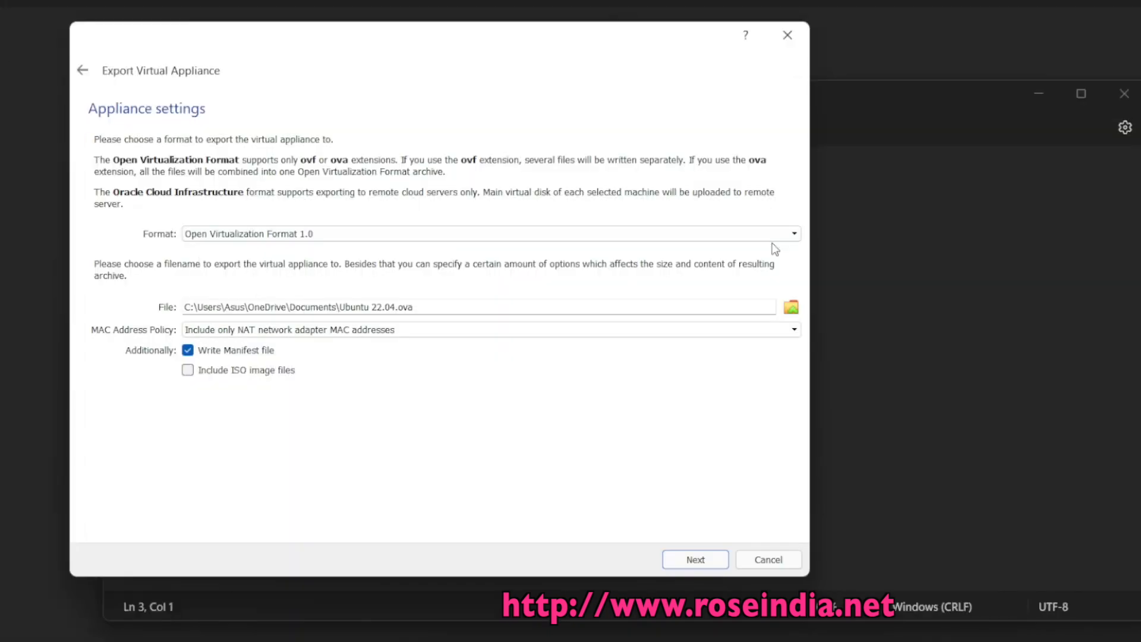
mouse_move(264, 268)
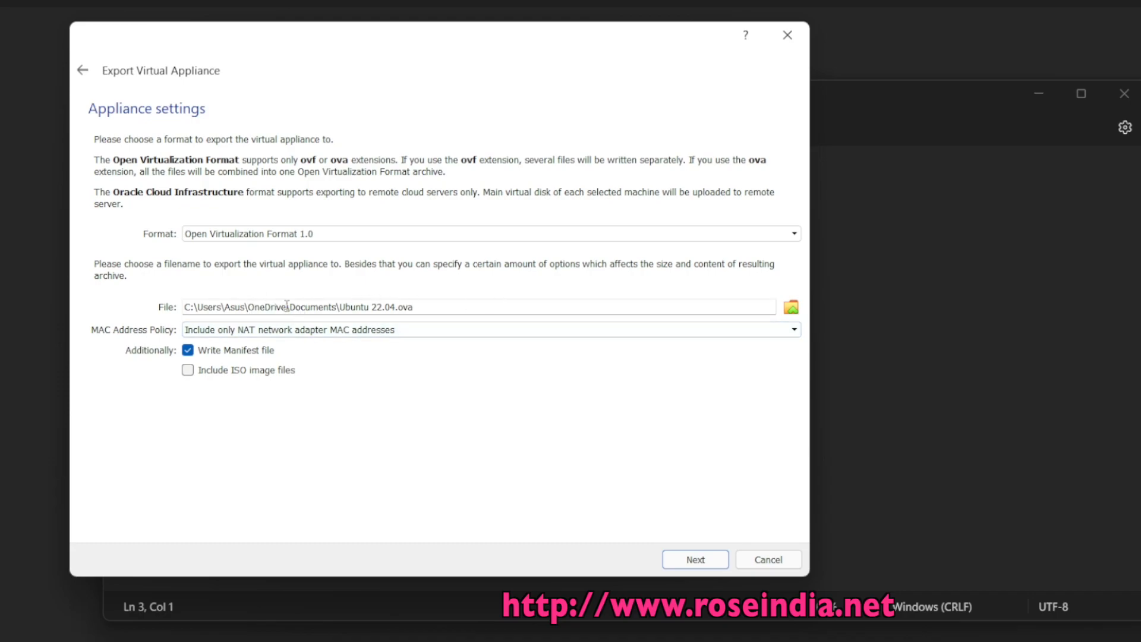
double_click(259, 307)
text(D:\backups)
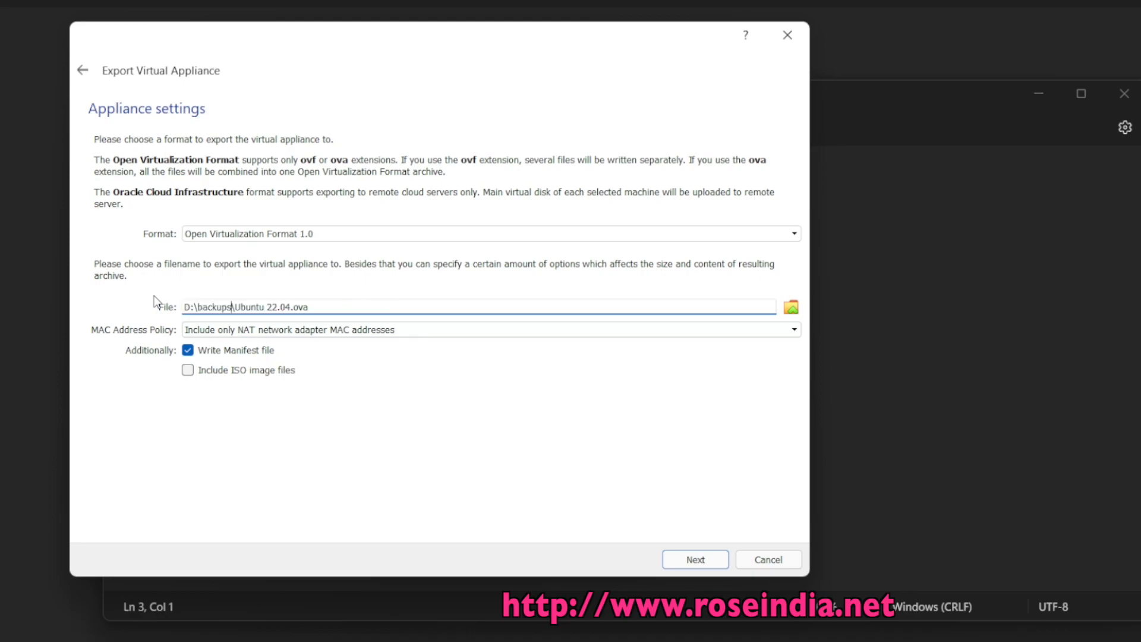
mouse_move(213, 324)
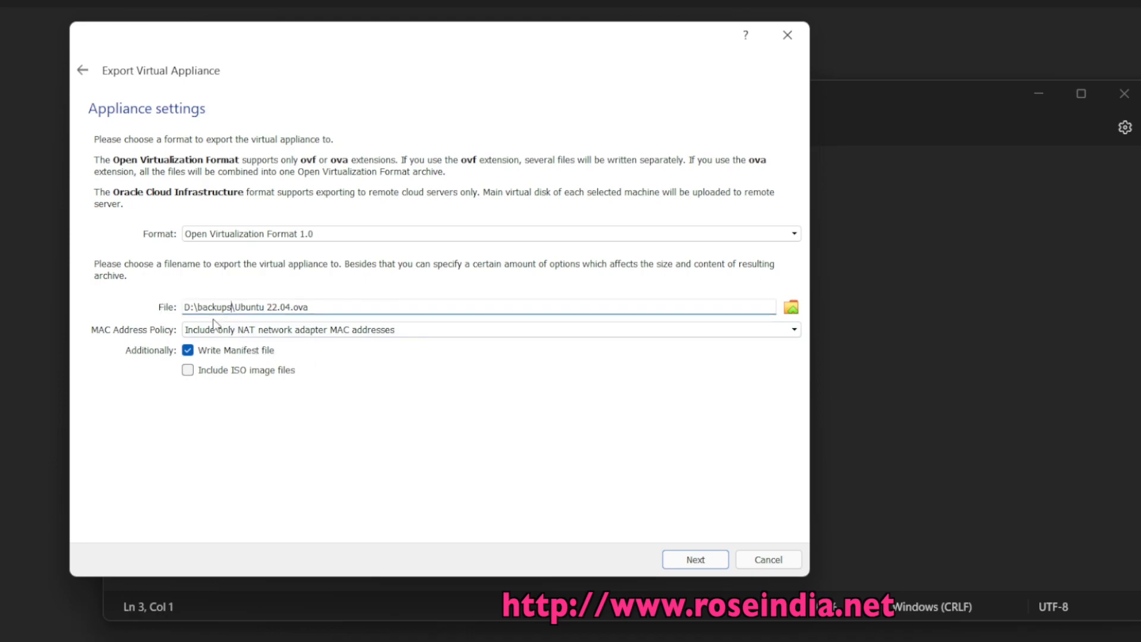
mouse_move(270, 329)
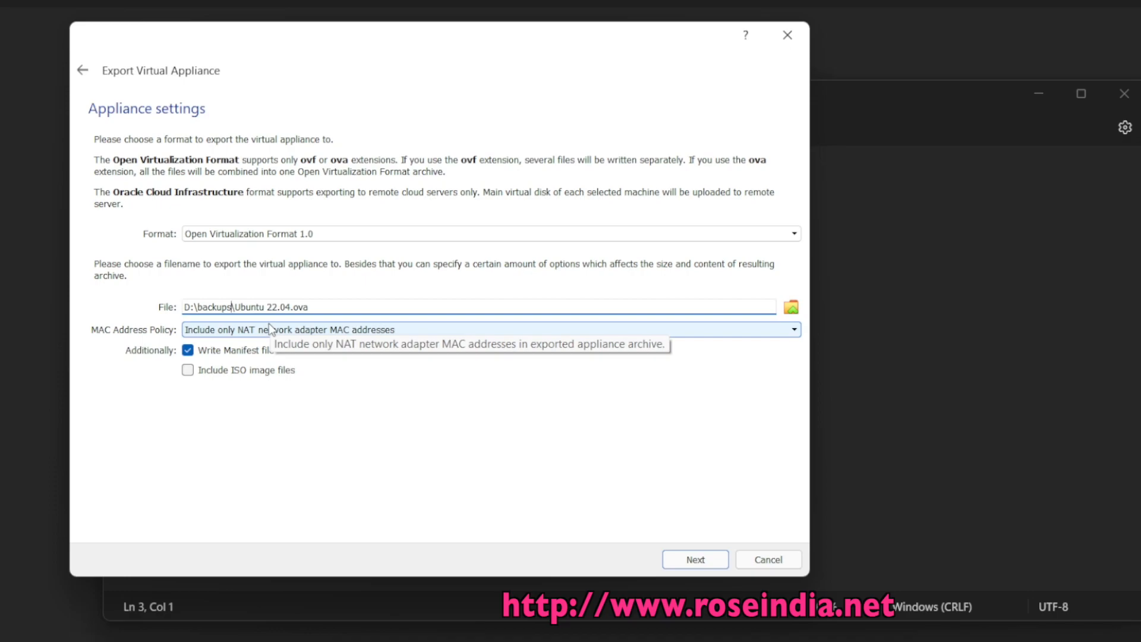
mouse_move(771, 476)
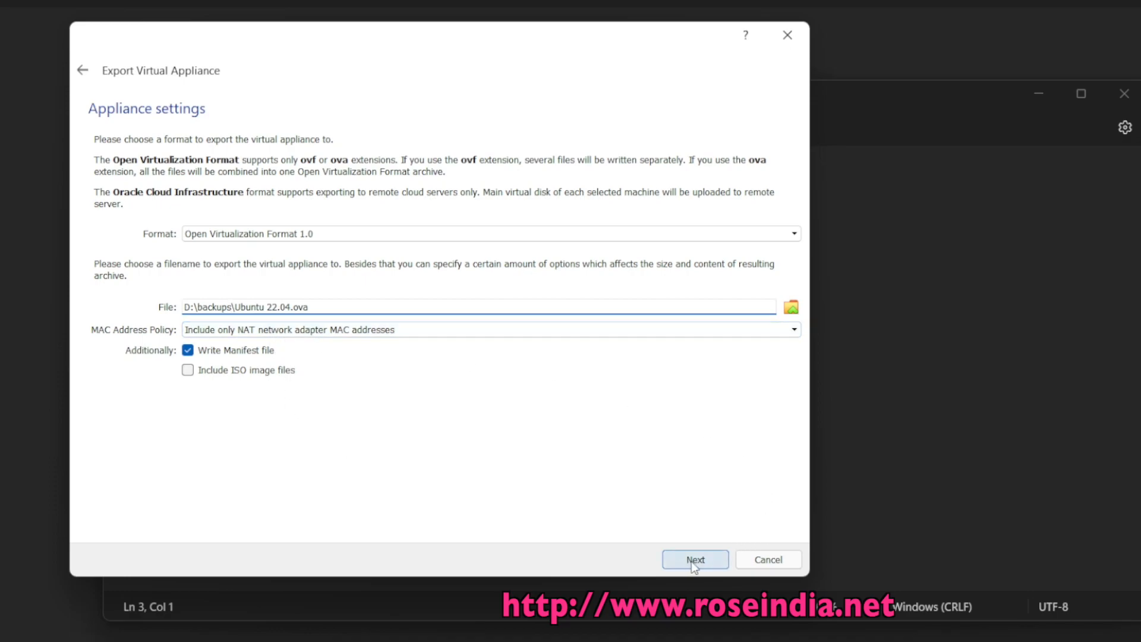
- Accept the Ubuntu 22.04 system settings and start the export, now writing at 2%
click(695, 559)
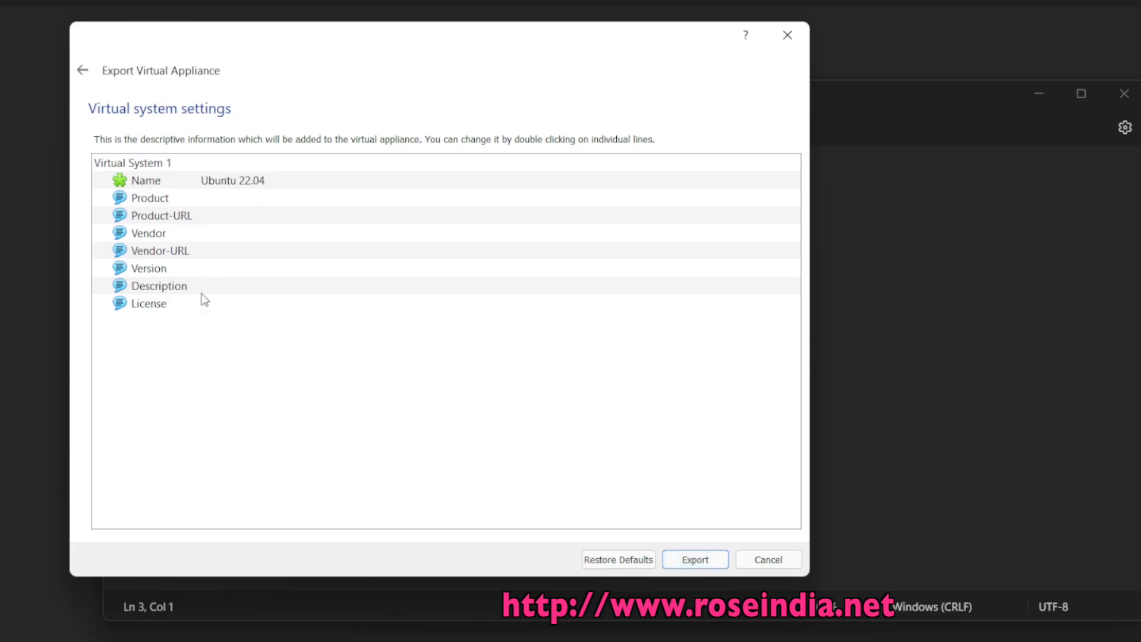
mouse_move(390, 257)
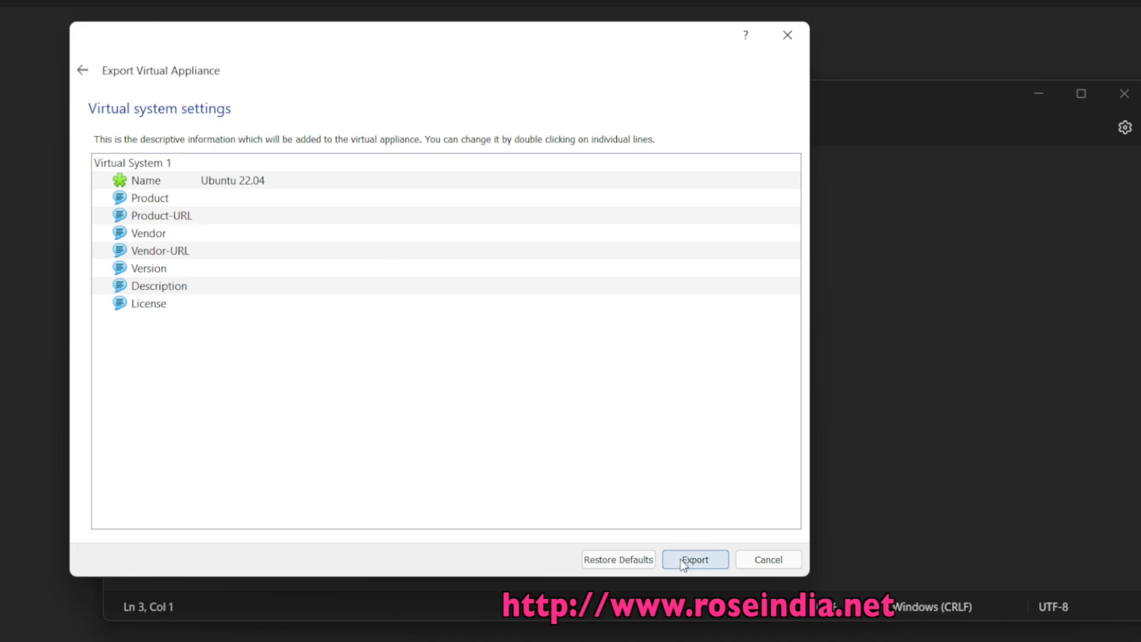
click(693, 559)
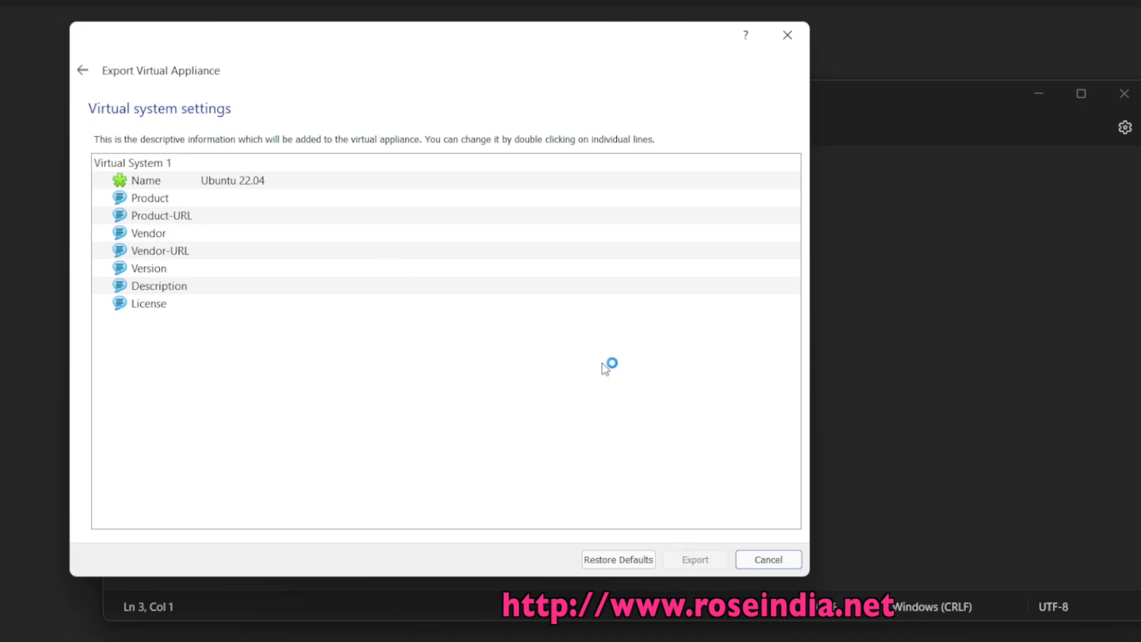
click(694, 559)
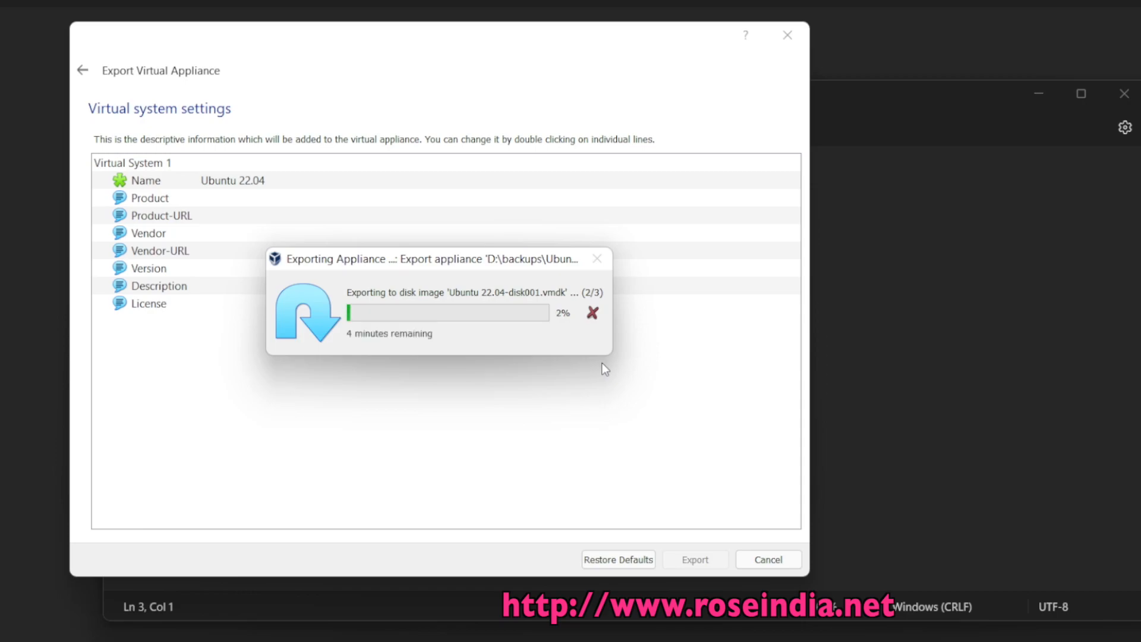
mouse_move(491, 312)
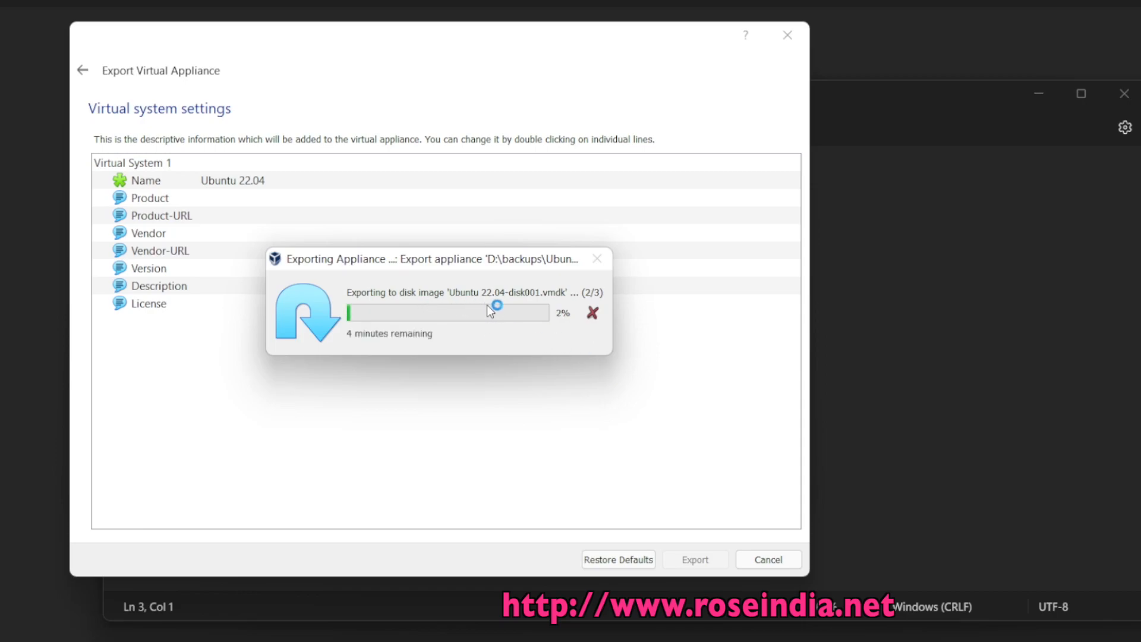
mouse_move(561, 349)
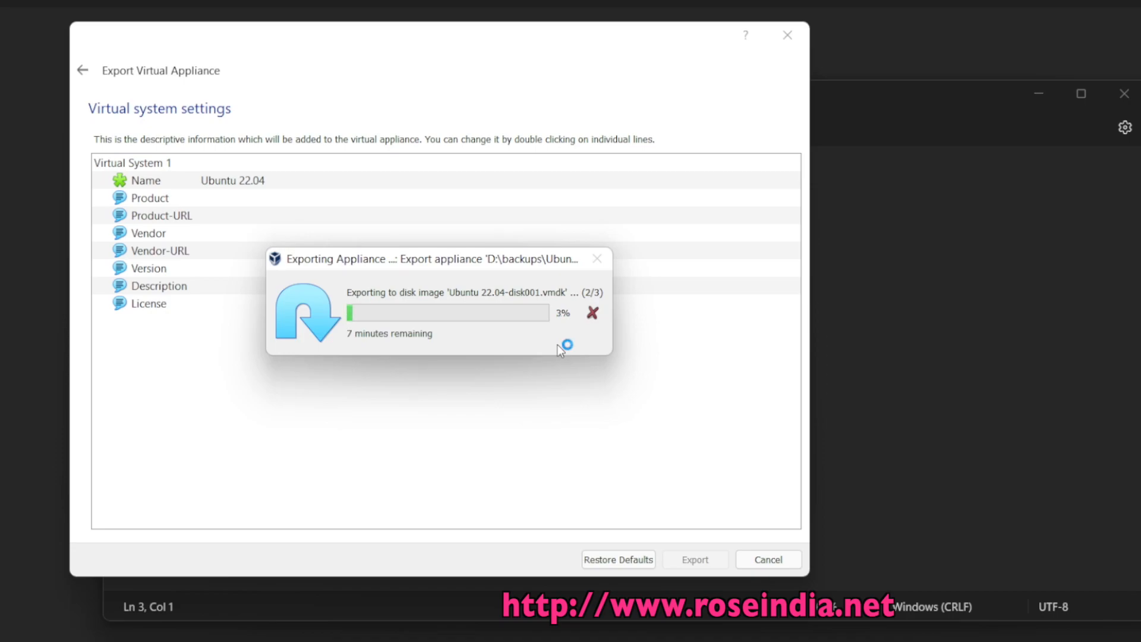
mouse_move(683, 441)
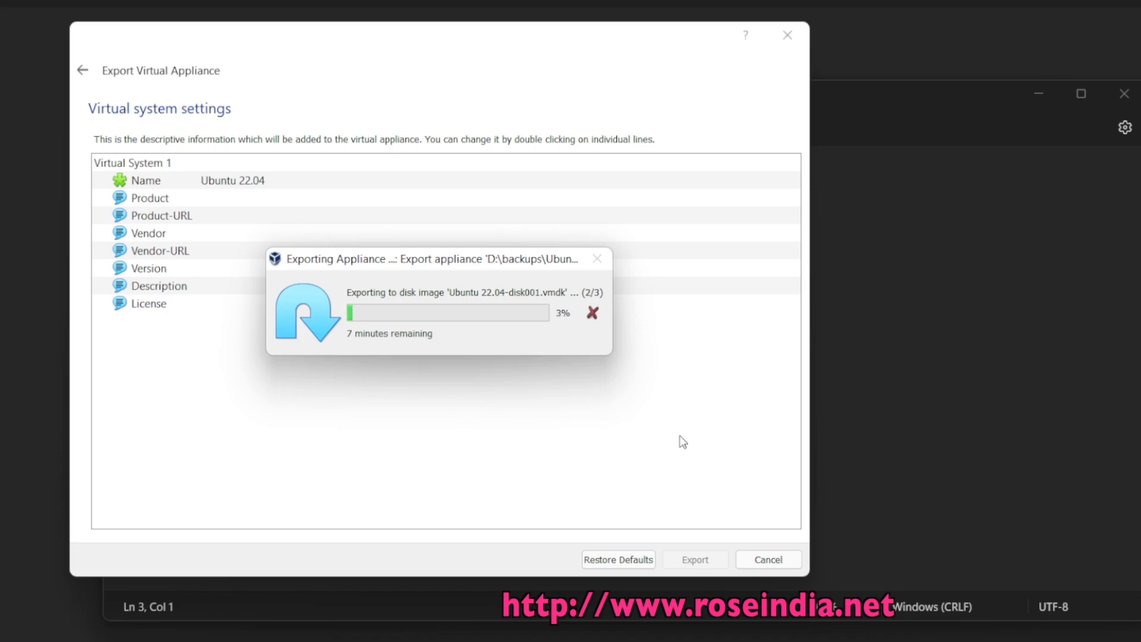
mouse_move(688, 419)
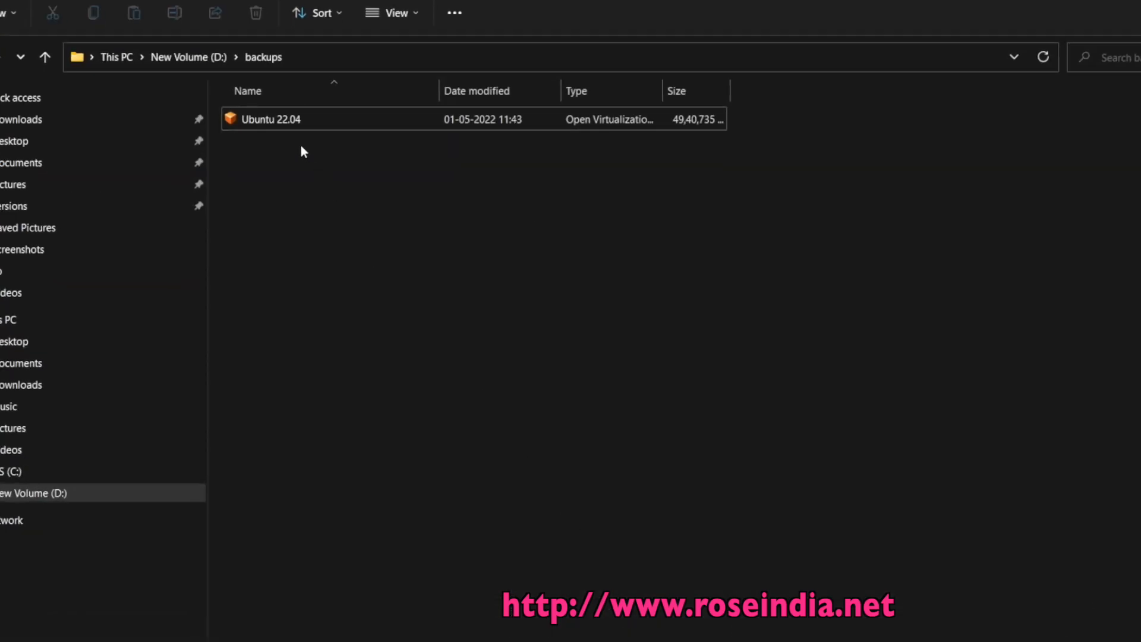
mouse_move(357, 190)
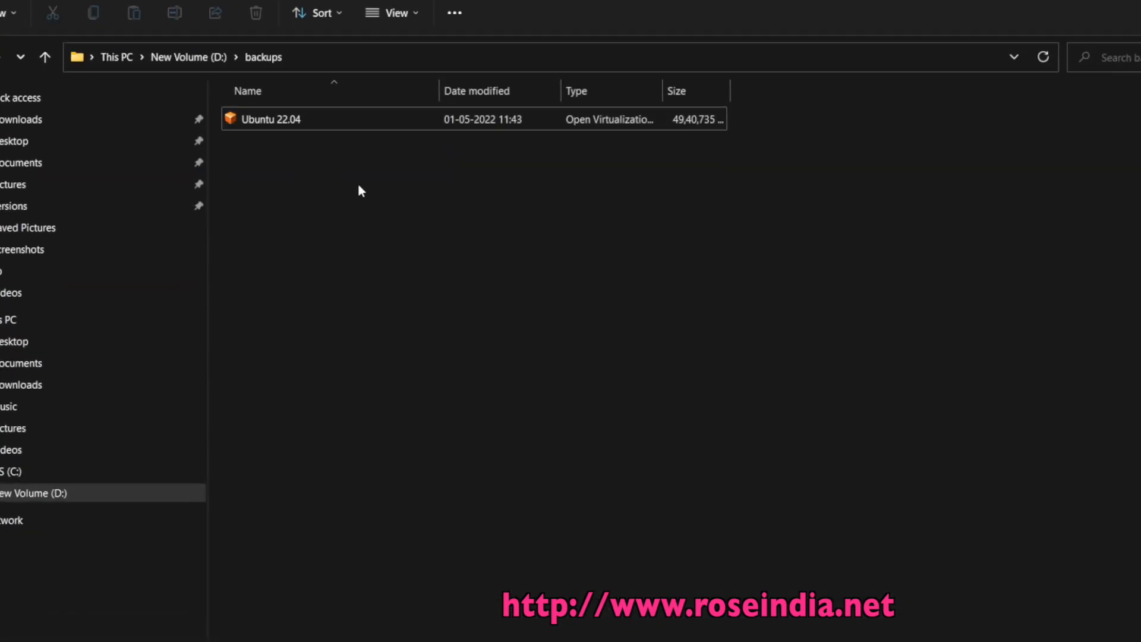
- Check the Properties of the Ubuntu 22.04 OVA in D:\backups, confirming 4.71 GB
click(269, 118)
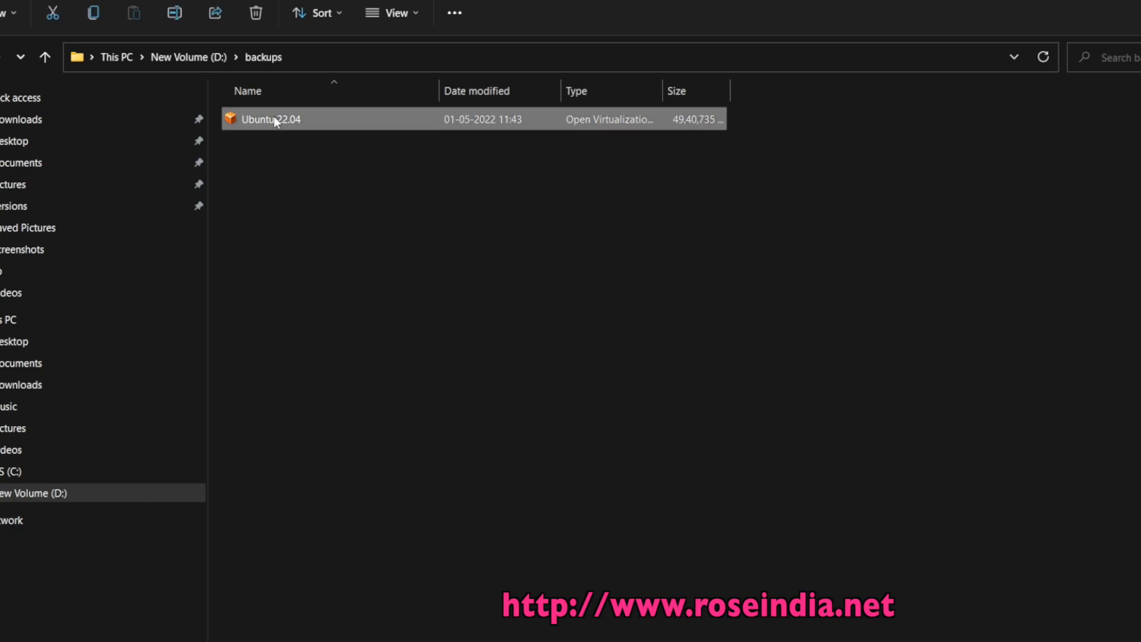
right_click(272, 119)
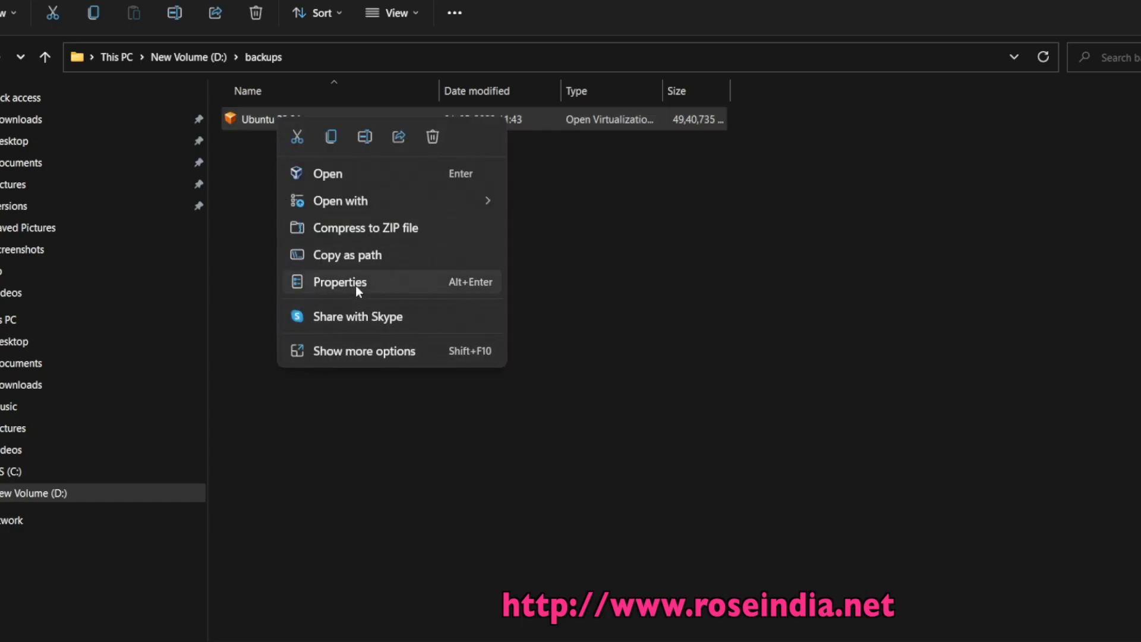
click(339, 282)
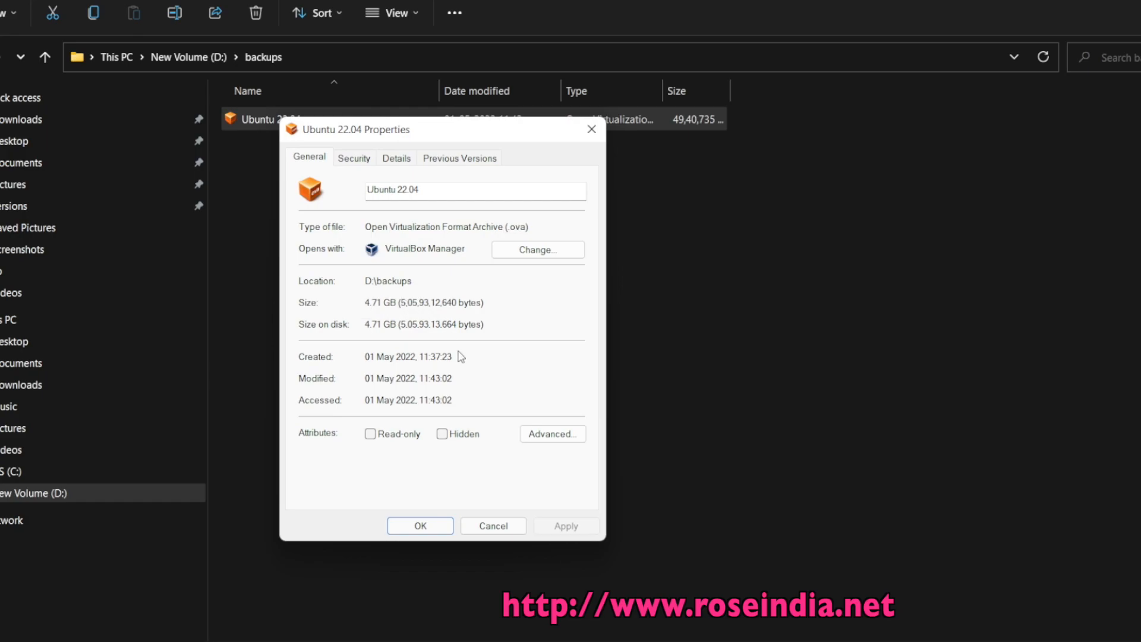
click(419, 525)
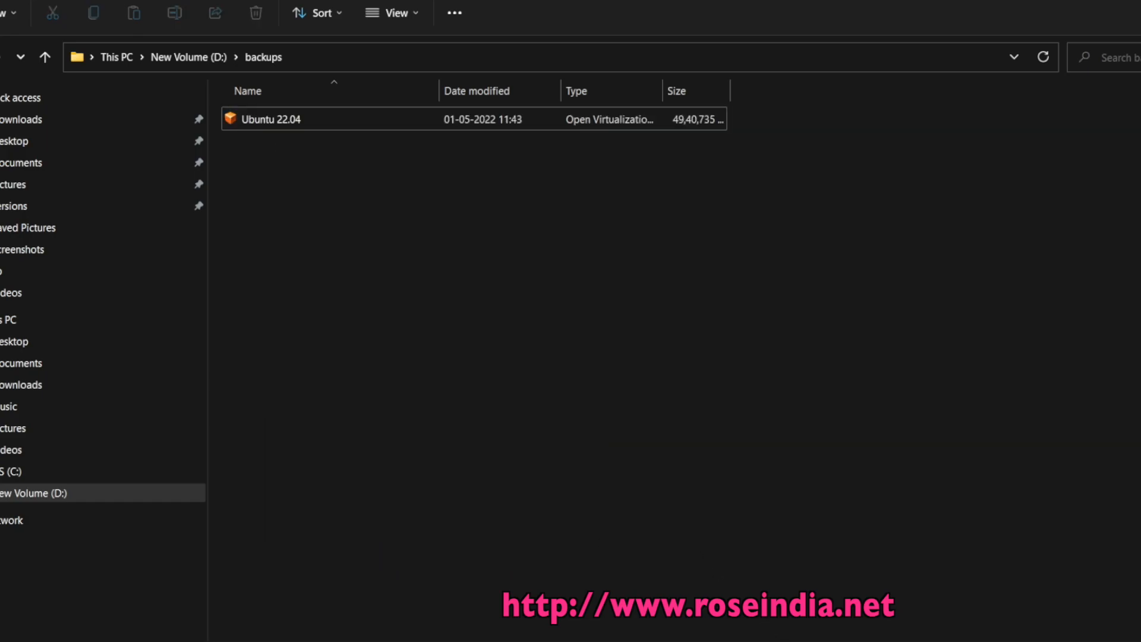
- Start an appliance import and select D:\backups\Ubuntu 22.04.ova as the source file
click(138, 135)
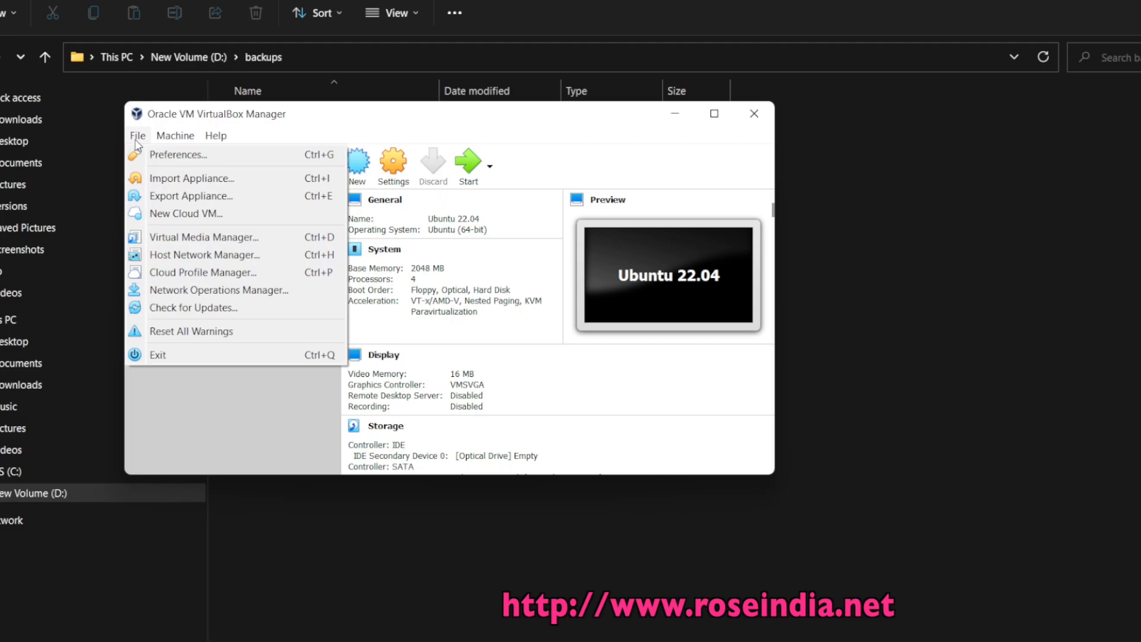
click(192, 178)
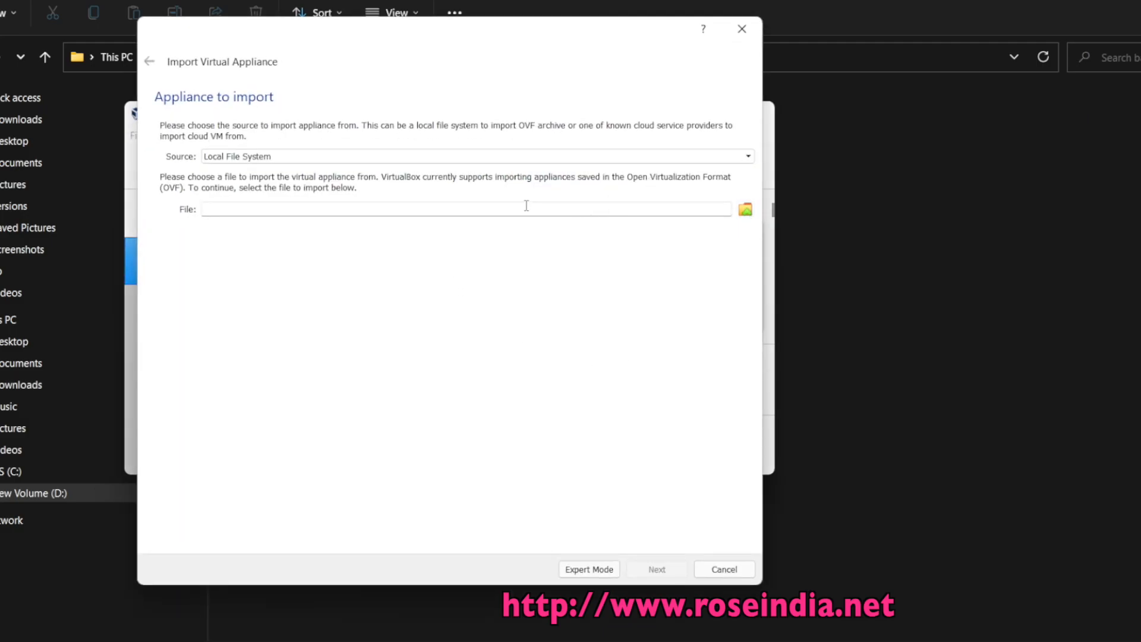
text(D:\backups)
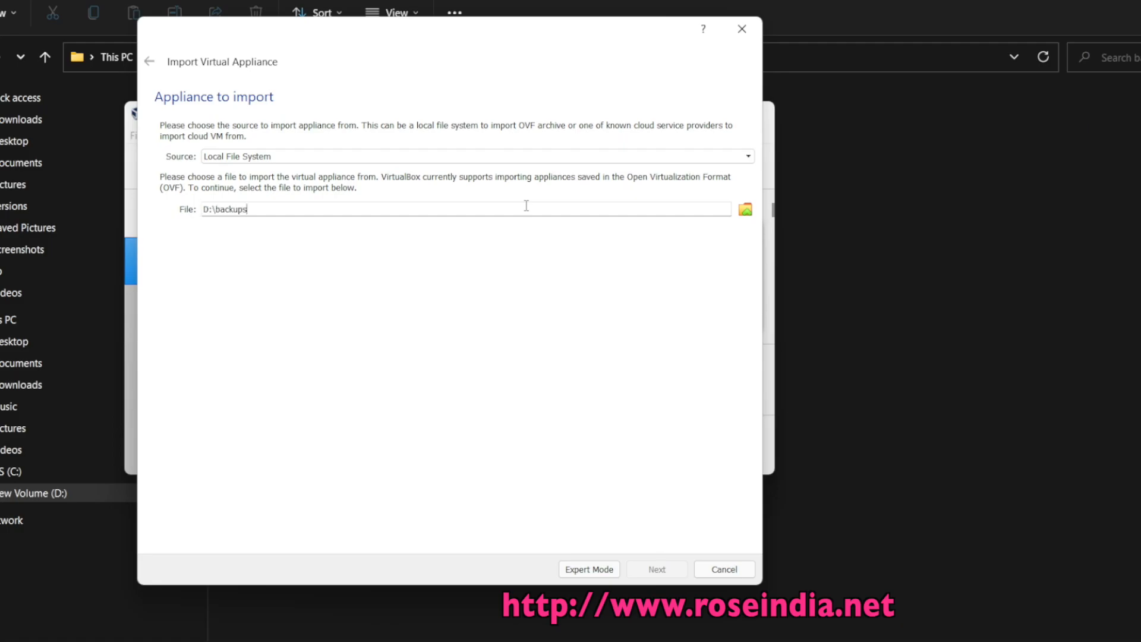
click(744, 209)
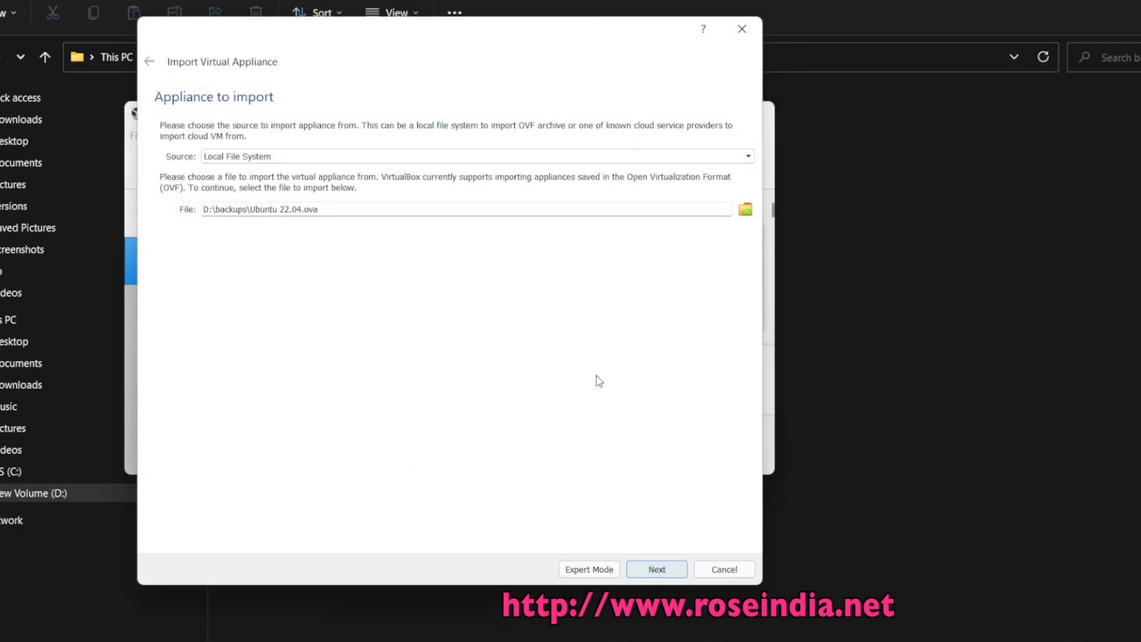
- Accept the appliance settings and import it as new VM 'Ubuntu 22.04 1'
click(656, 569)
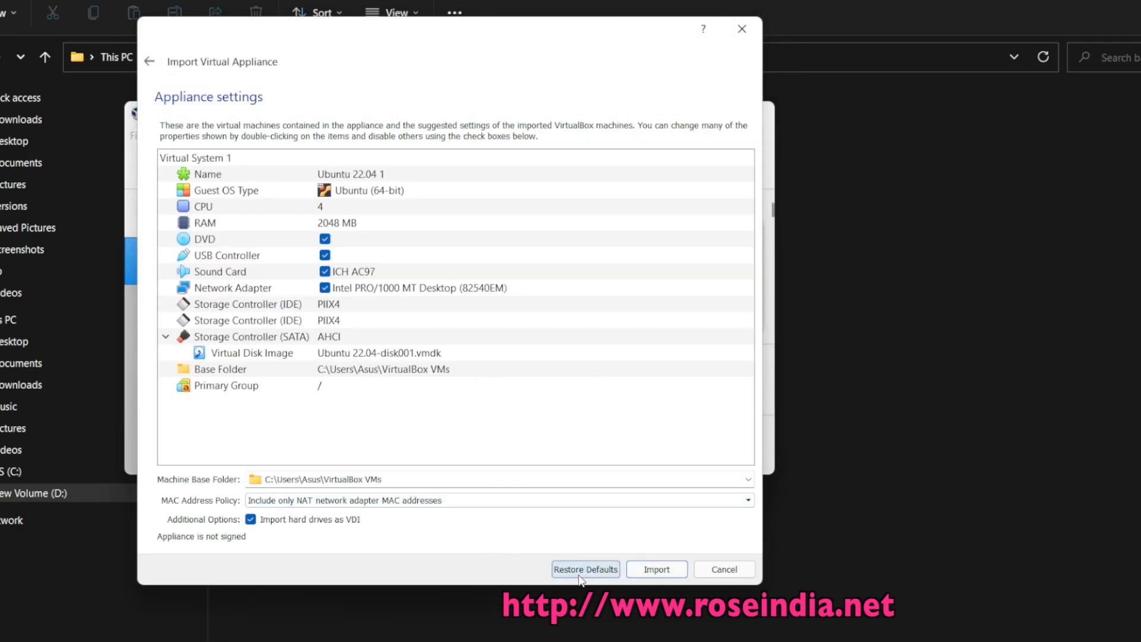
click(656, 570)
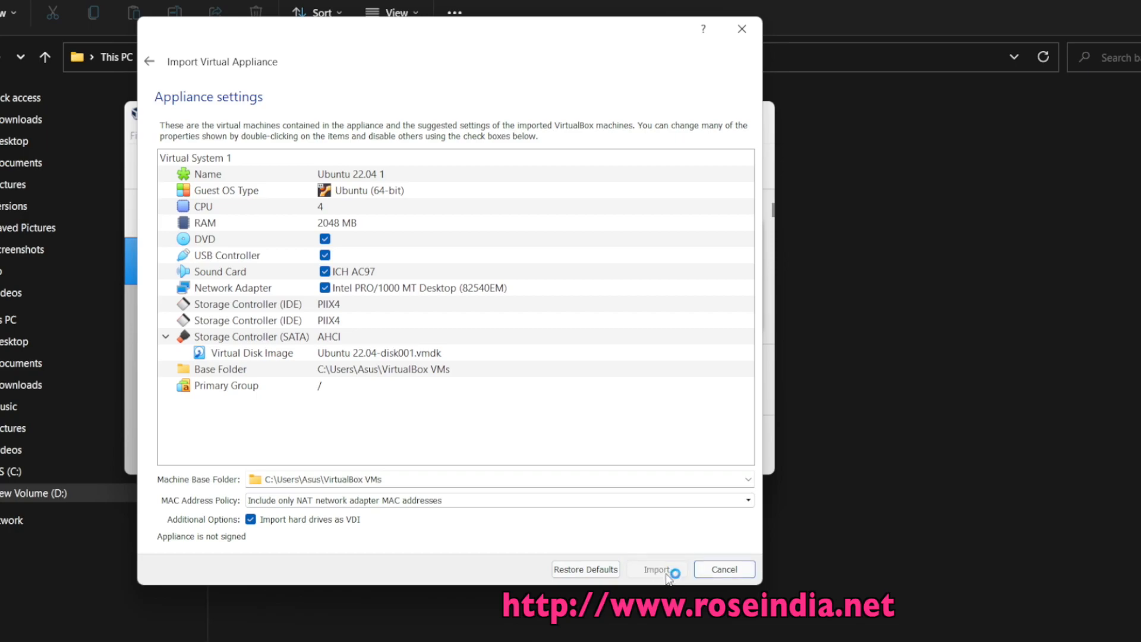
click(656, 569)
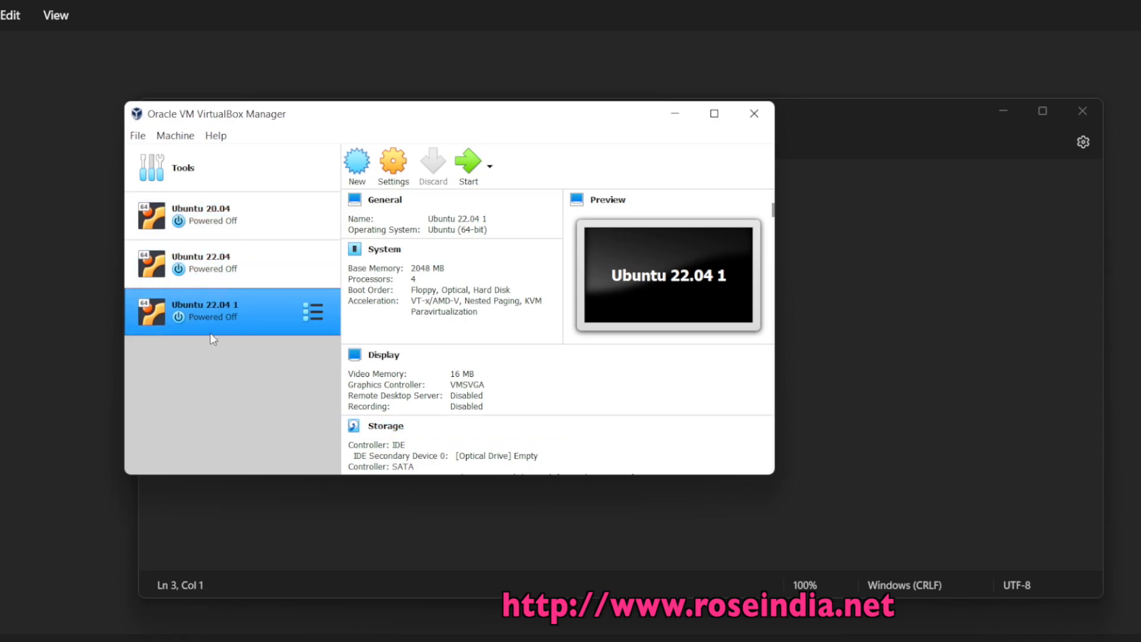
mouse_move(204, 315)
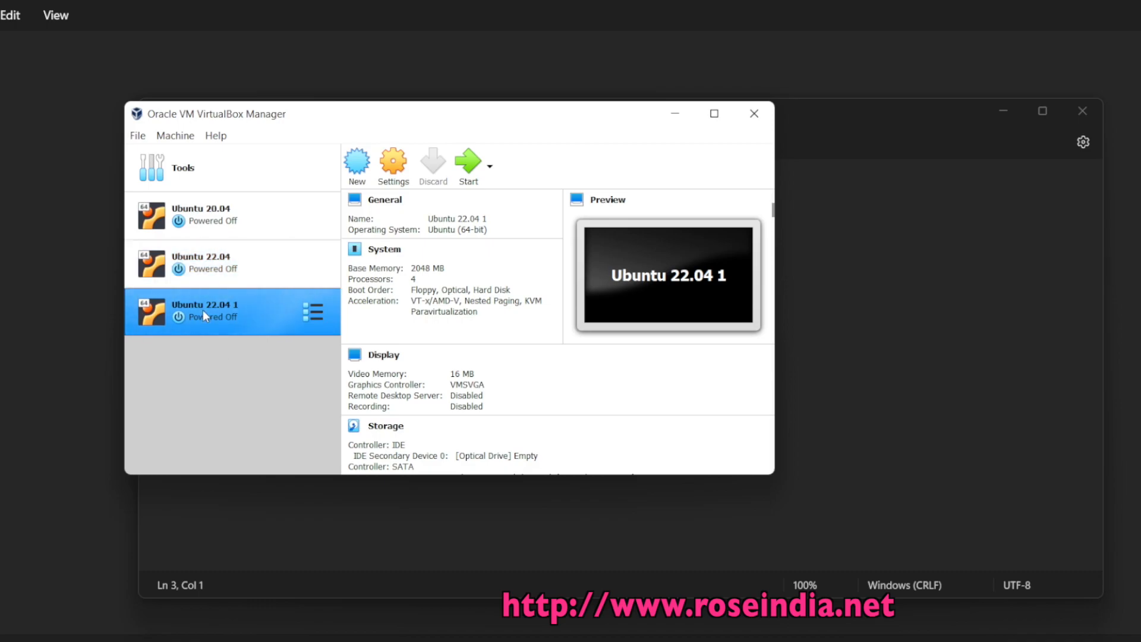
mouse_move(225, 317)
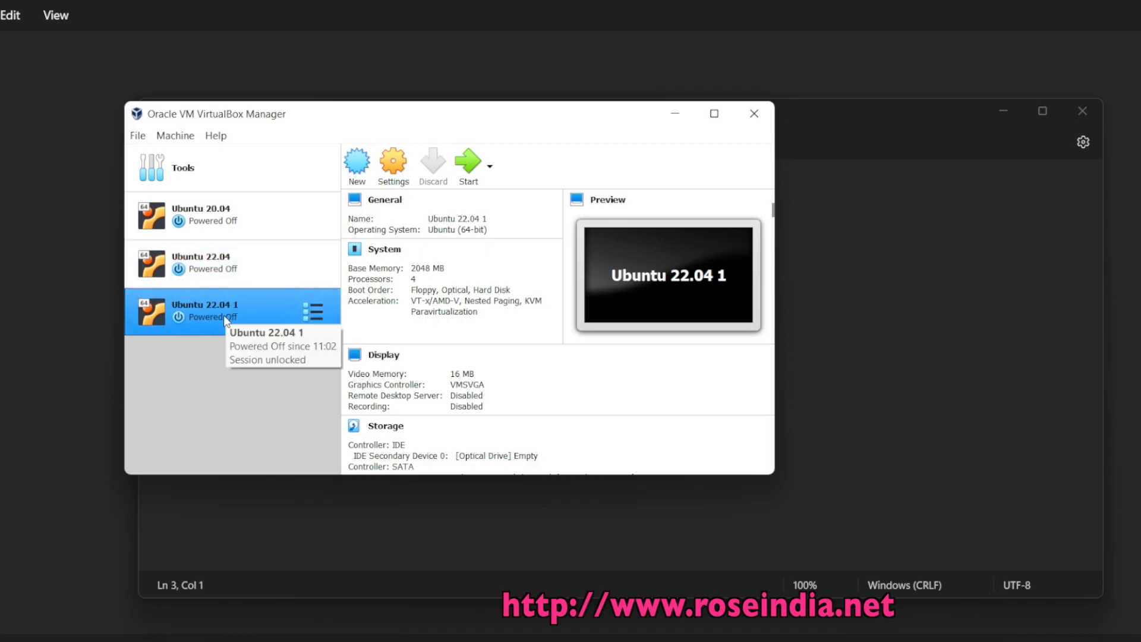
mouse_move(285, 400)
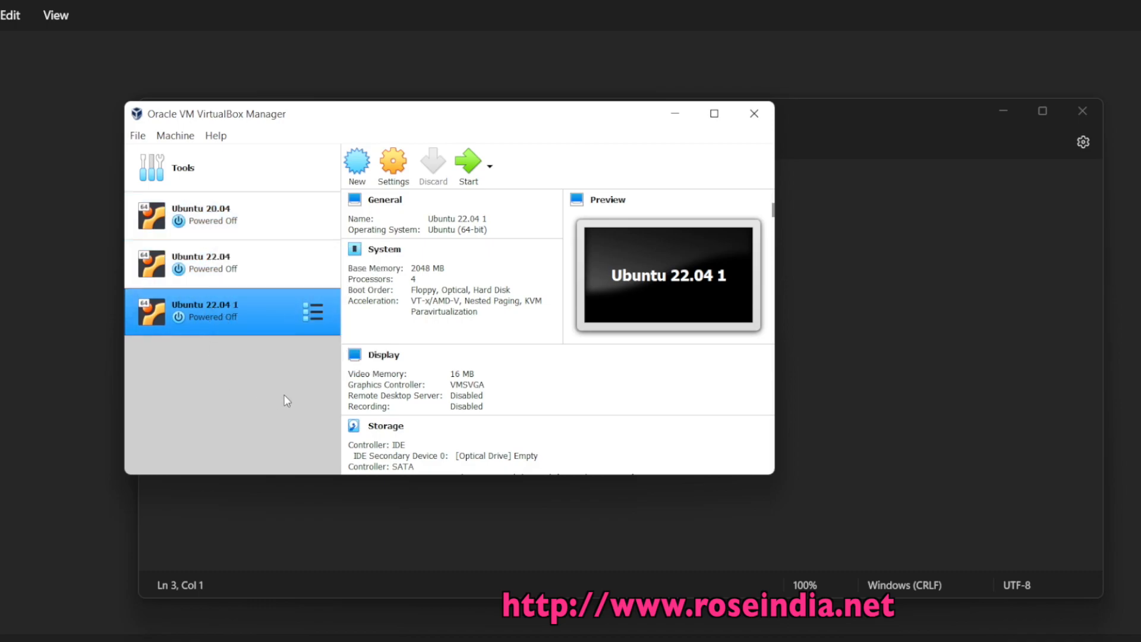